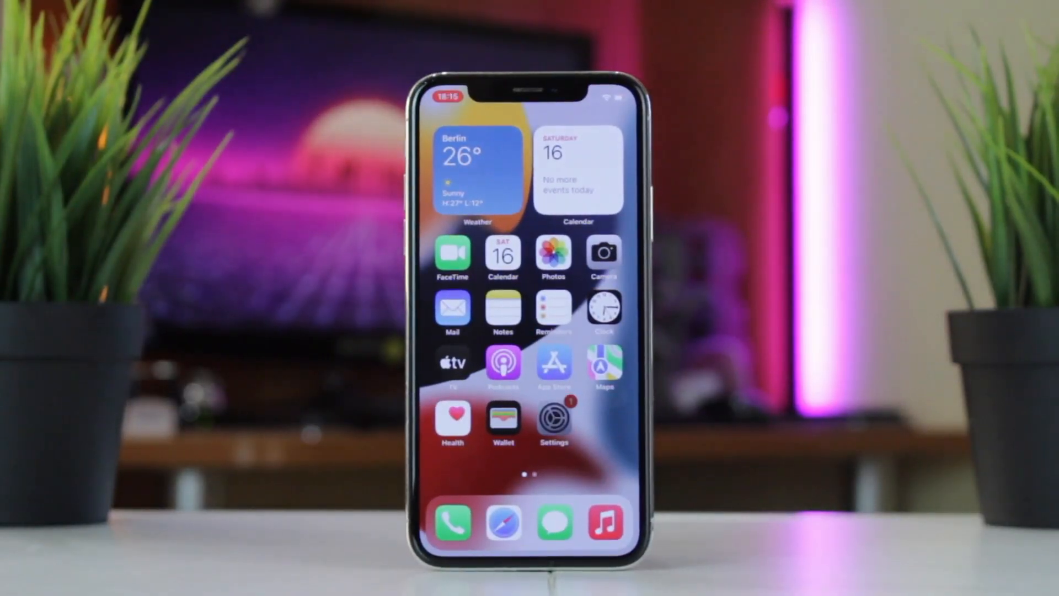
# Go to Settings > Apple ID > iCloud and switch on Contacts syncing.
pyautogui.click(553, 417)
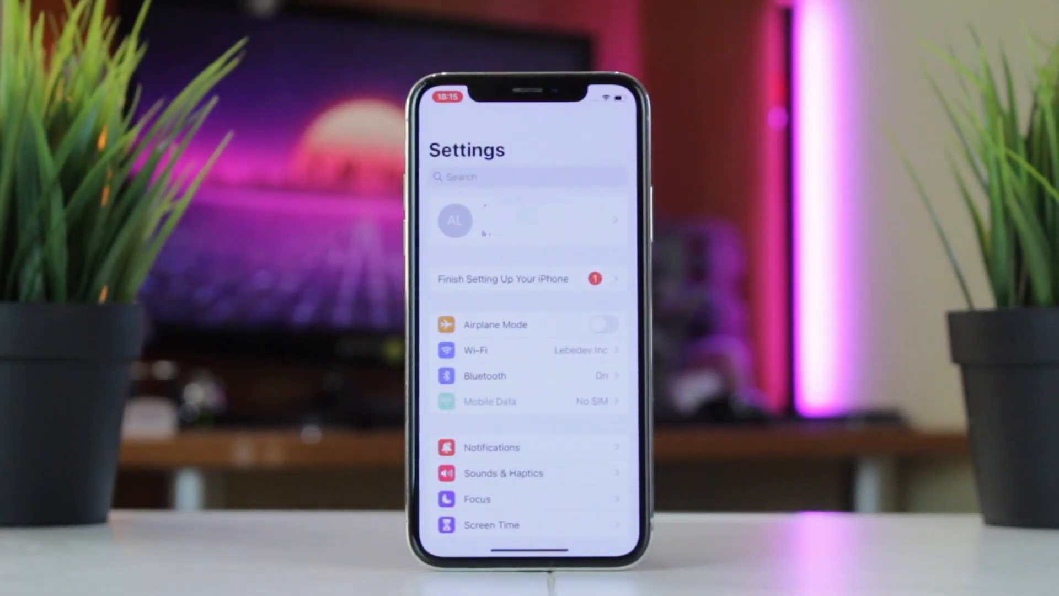
pyautogui.click(527, 220)
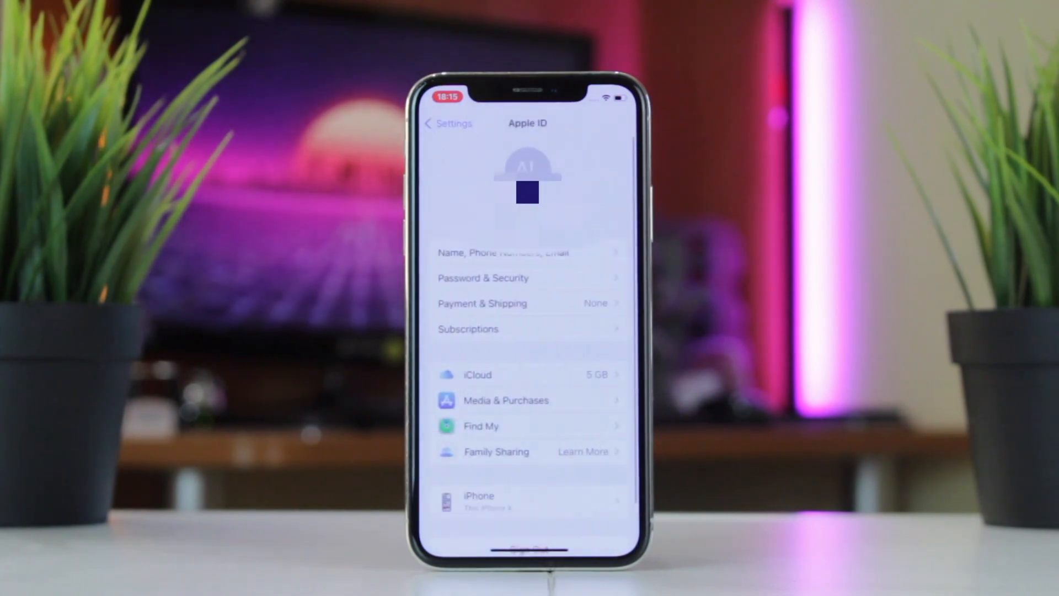
pyautogui.click(477, 375)
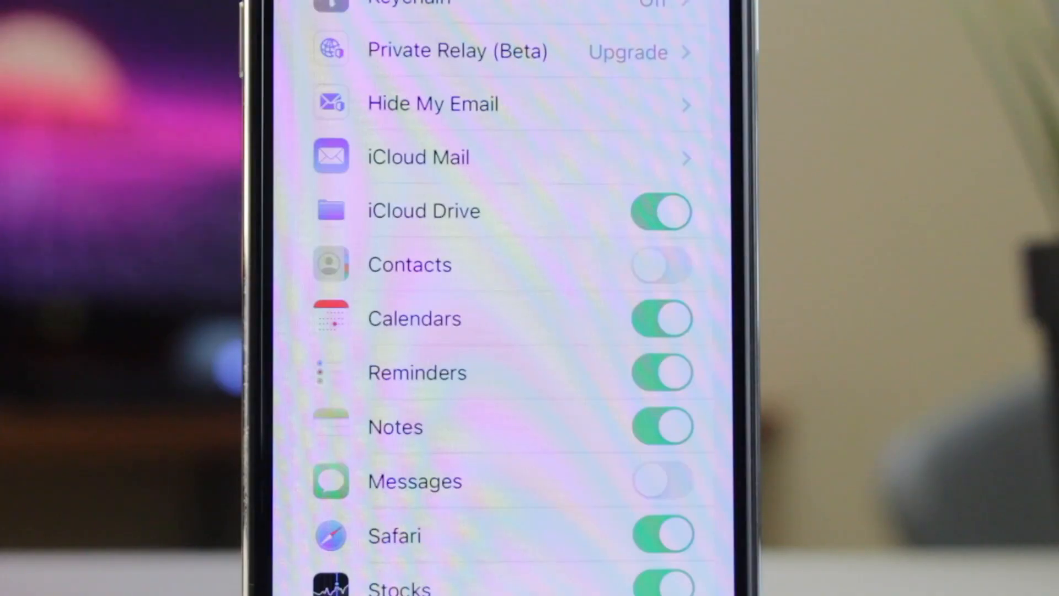
pyautogui.click(660, 270)
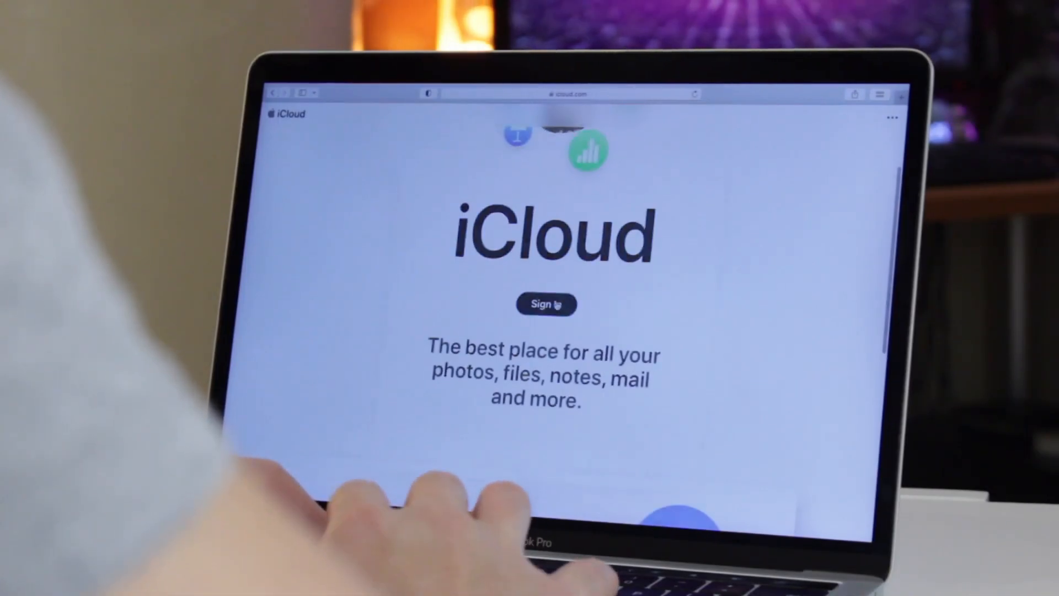
# Sign in to the Apple ID account on the iCloud.com sign-in page.
pyautogui.click(545, 304)
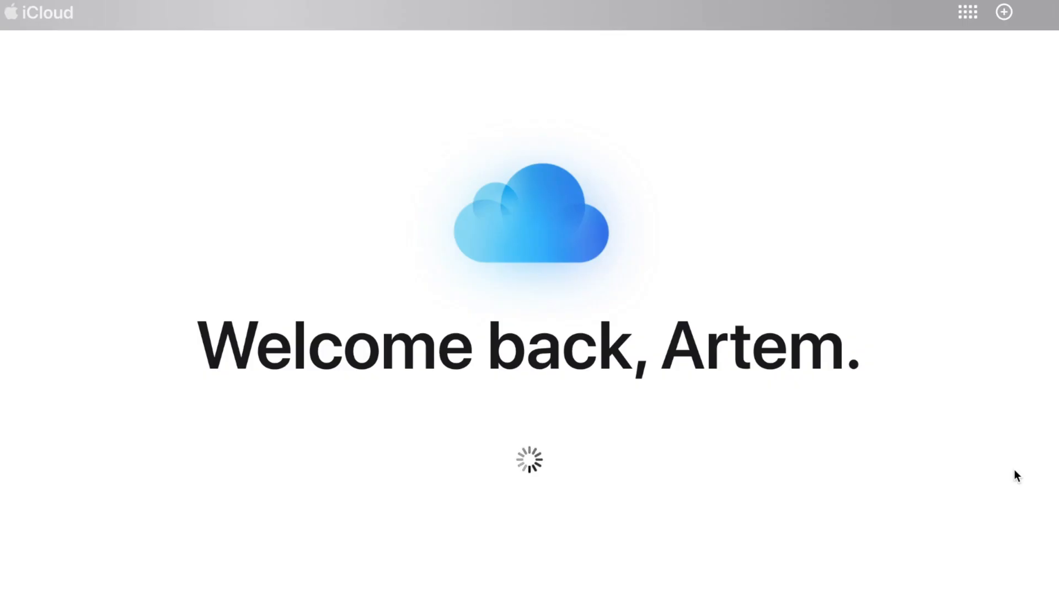